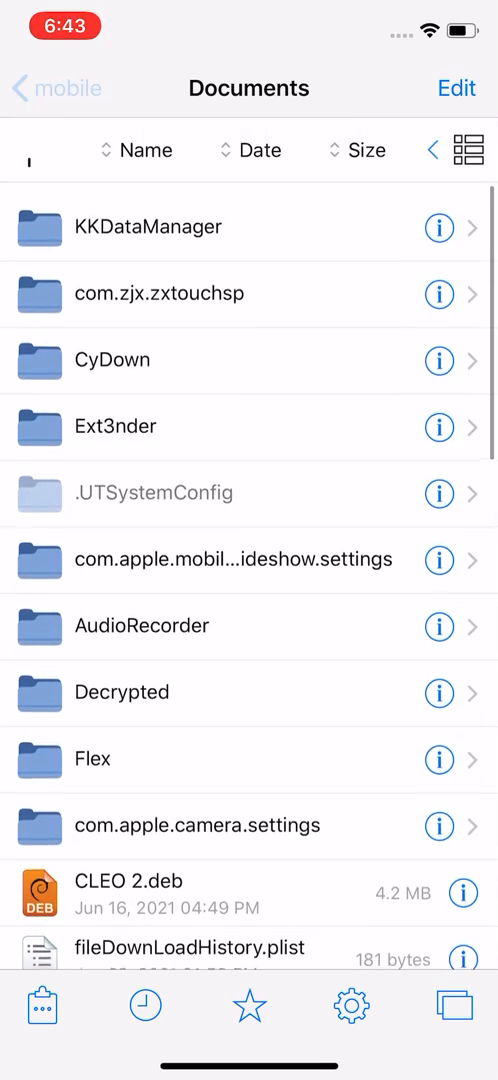
Go back up to /var, then open mobile and its Containers folder.
click(459, 1006)
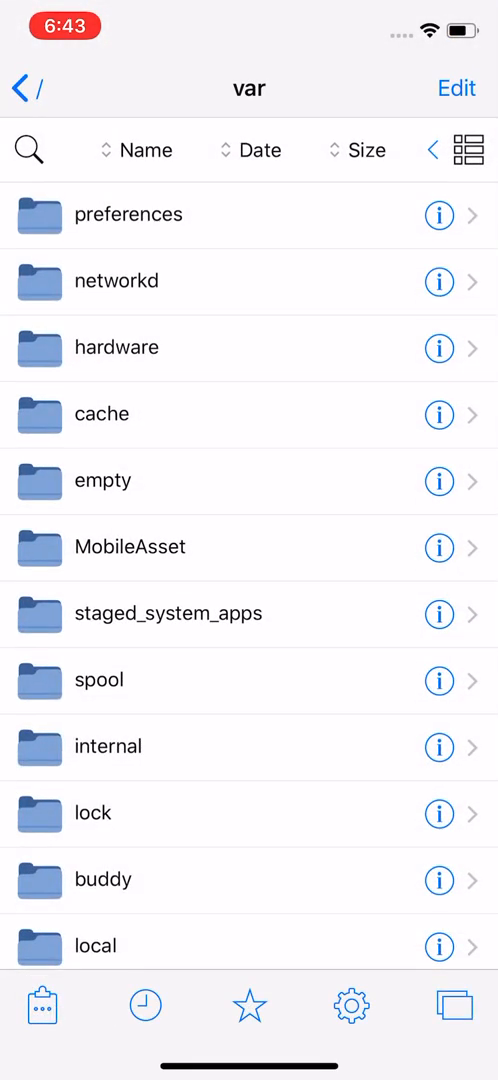
scroll(down, 3)
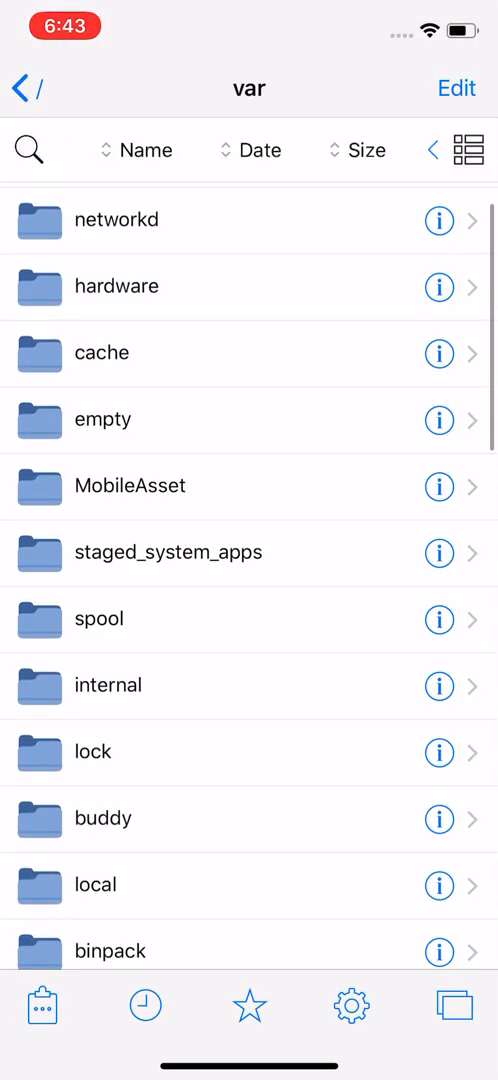
scroll(down, 3)
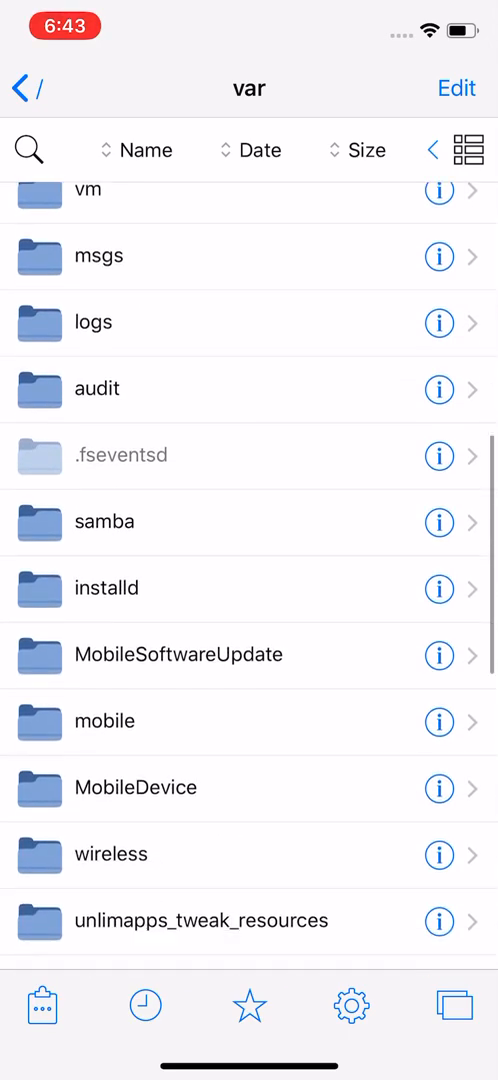
click(105, 721)
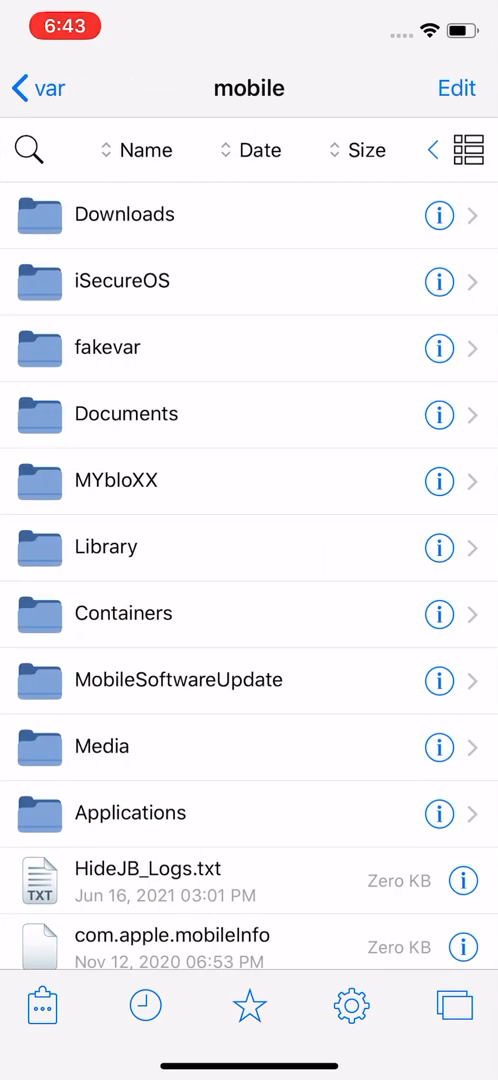
click(124, 613)
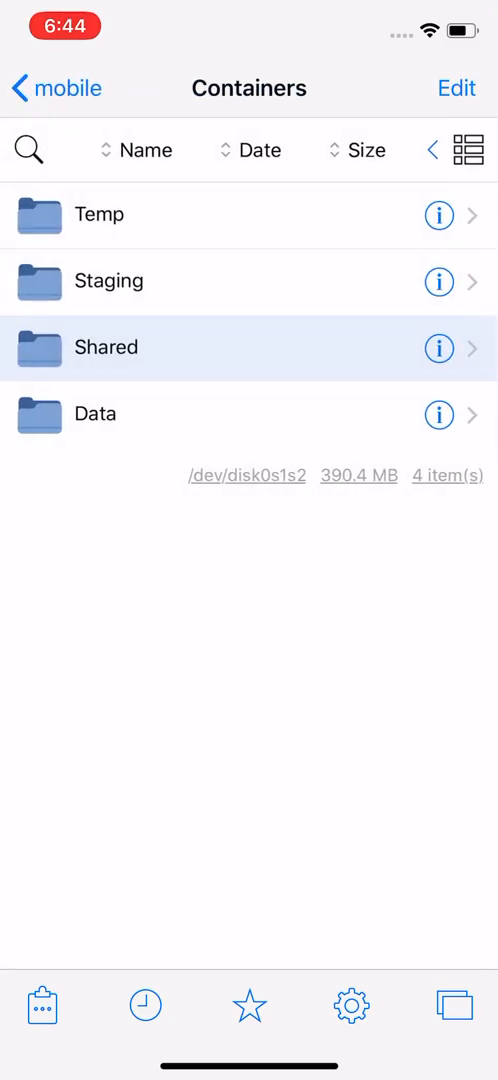
Browse the Temp folder, then Shared/AppGroup's group containers, and go back up.
click(100, 215)
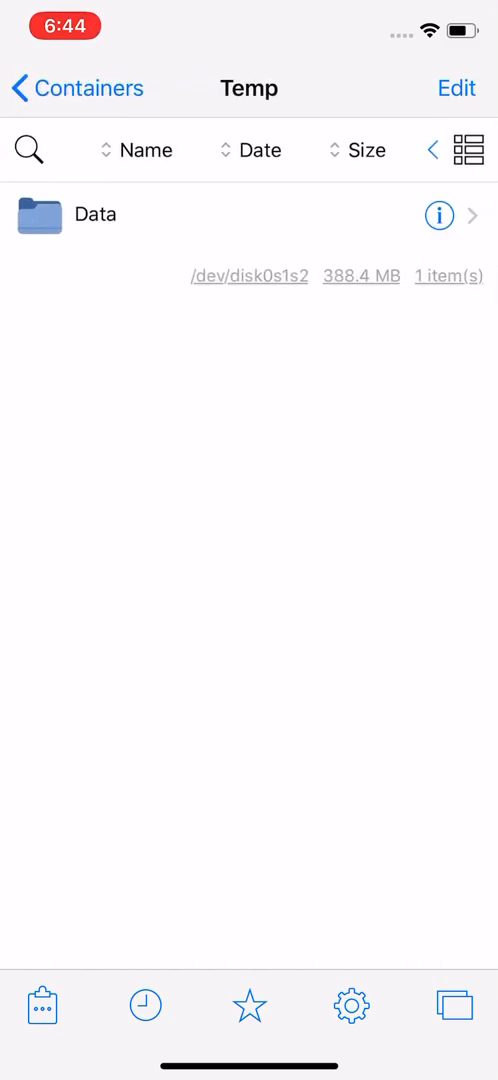
click(95, 214)
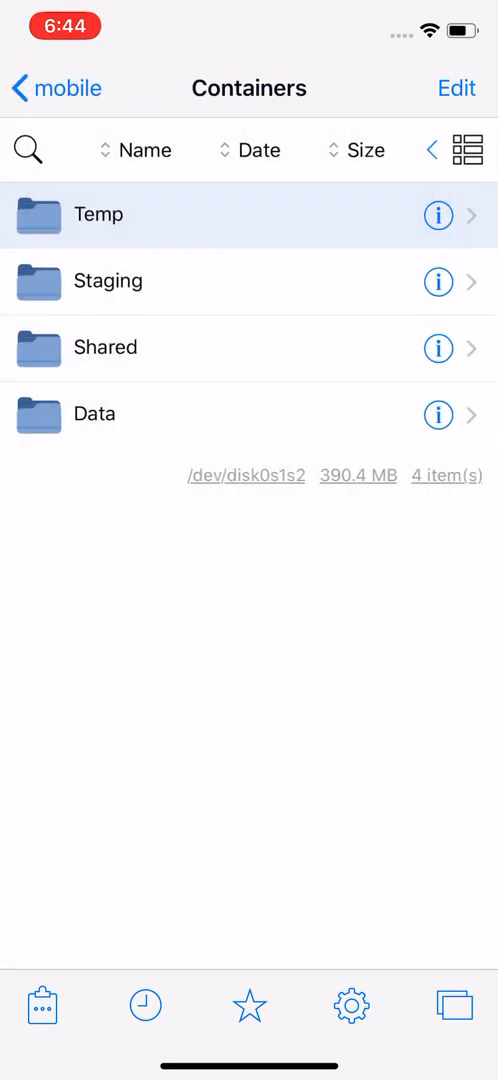
click(106, 347)
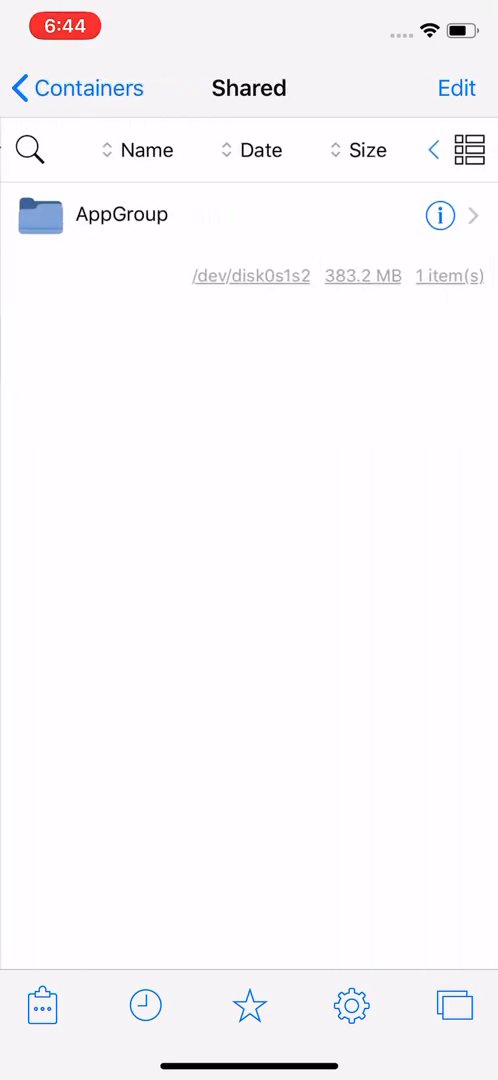
click(122, 215)
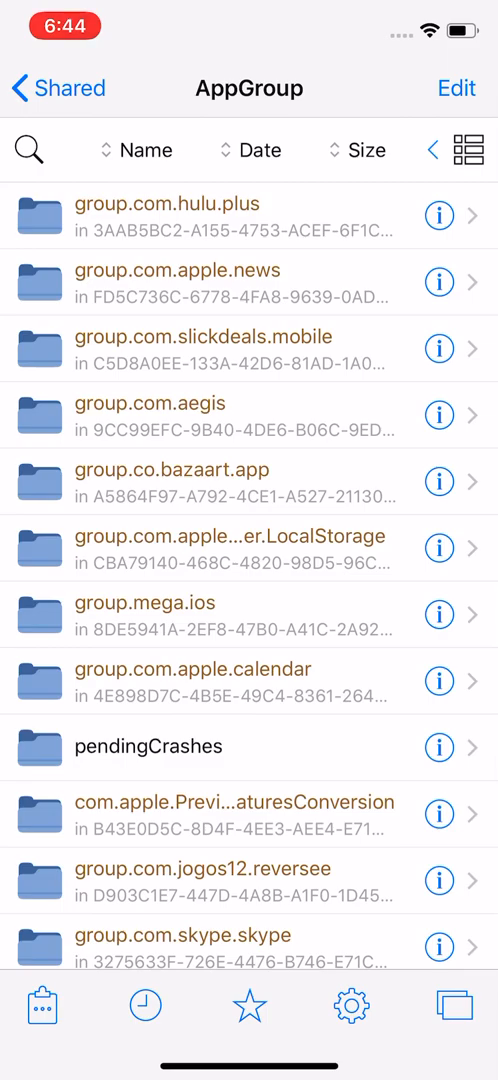
click(150, 413)
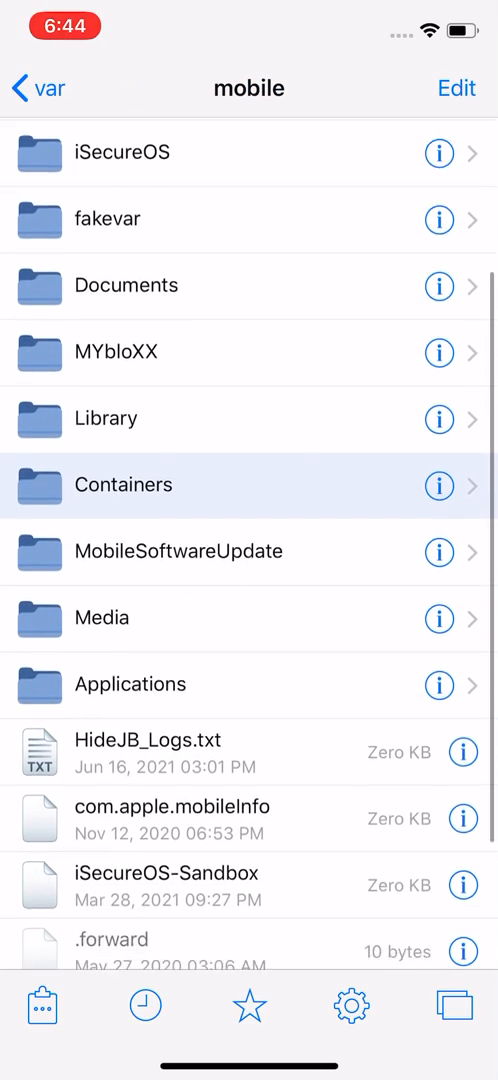
Tap back to return to the /var folder listing.
click(25, 88)
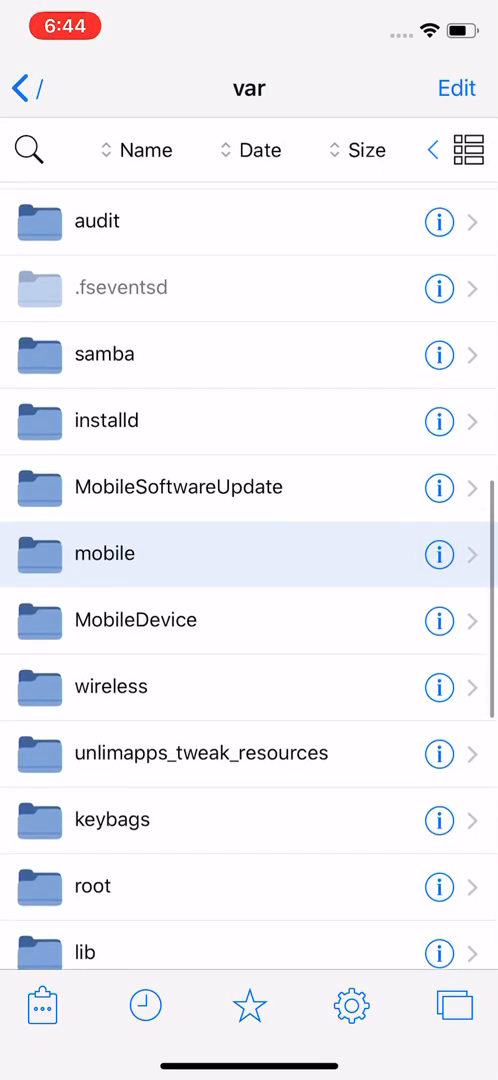
Search for 'bund' and open the Application folder from the results.
scroll(down, 3)
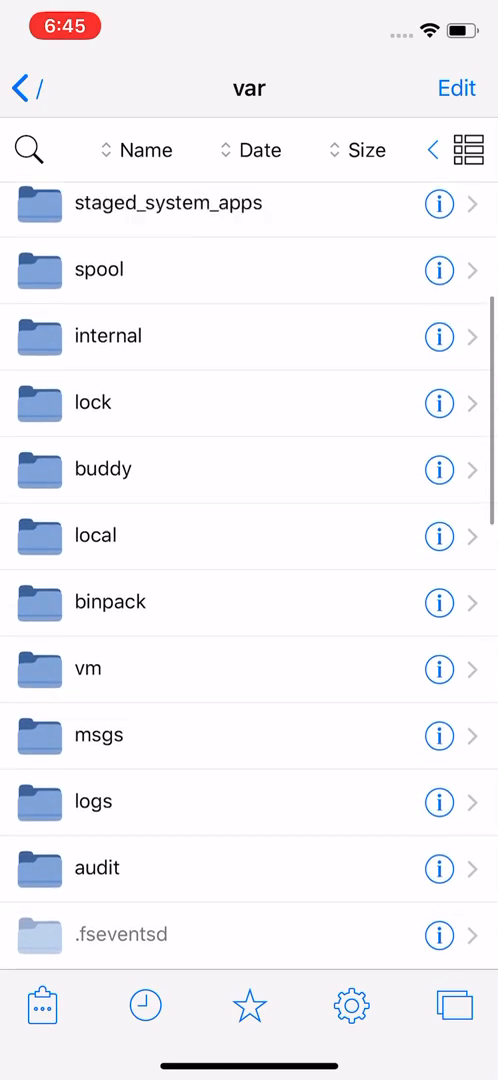
scroll(down, 3)
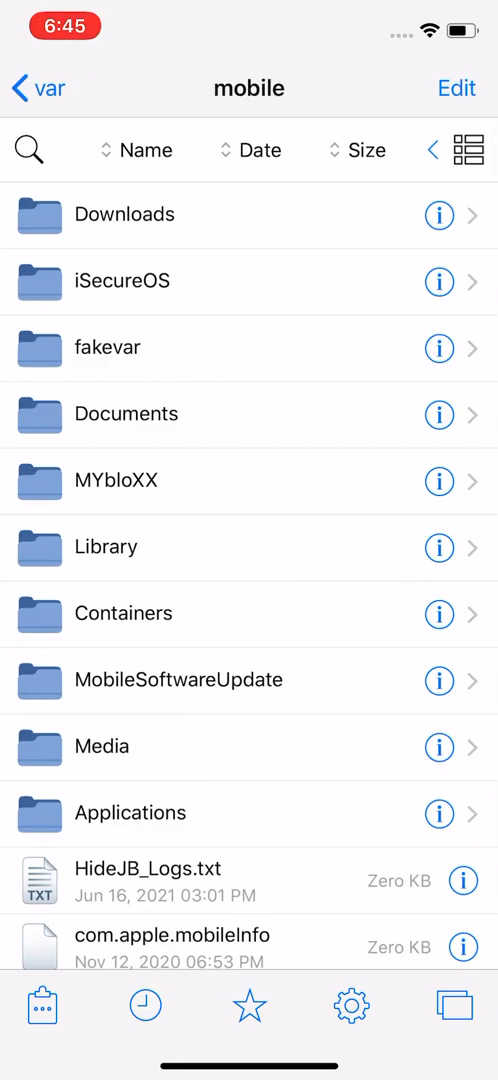
text(bund)
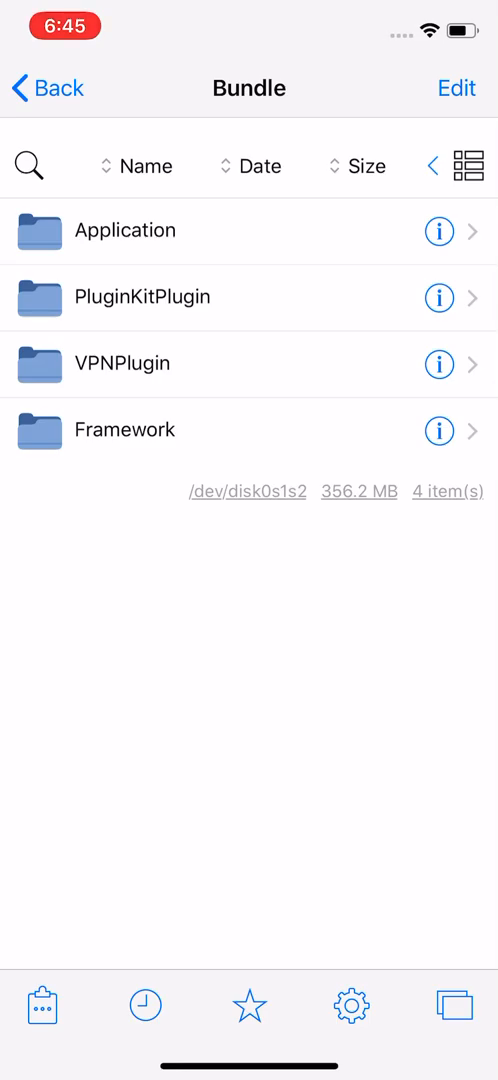
click(126, 231)
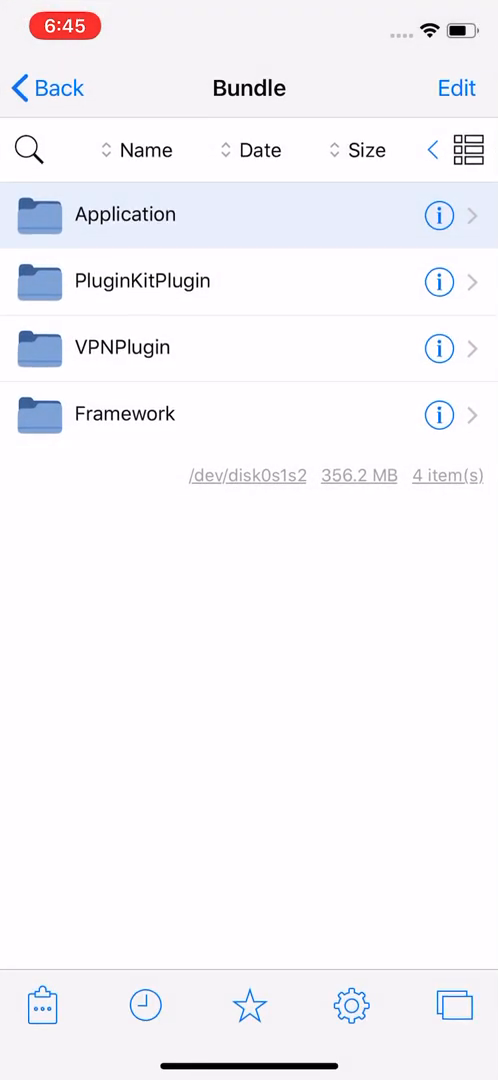
Return to the search results, reopen the Bundle folder, and enter Application.
click(125, 214)
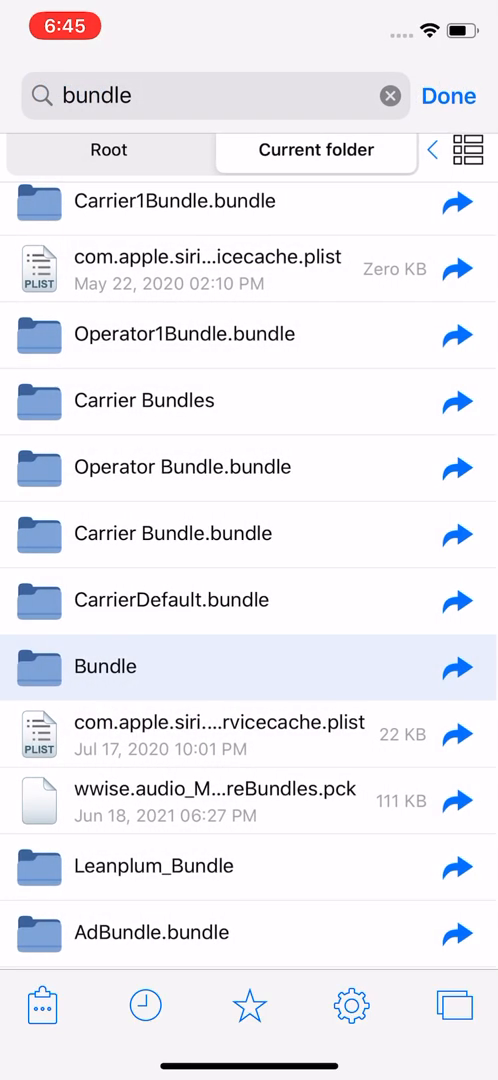
click(105, 666)
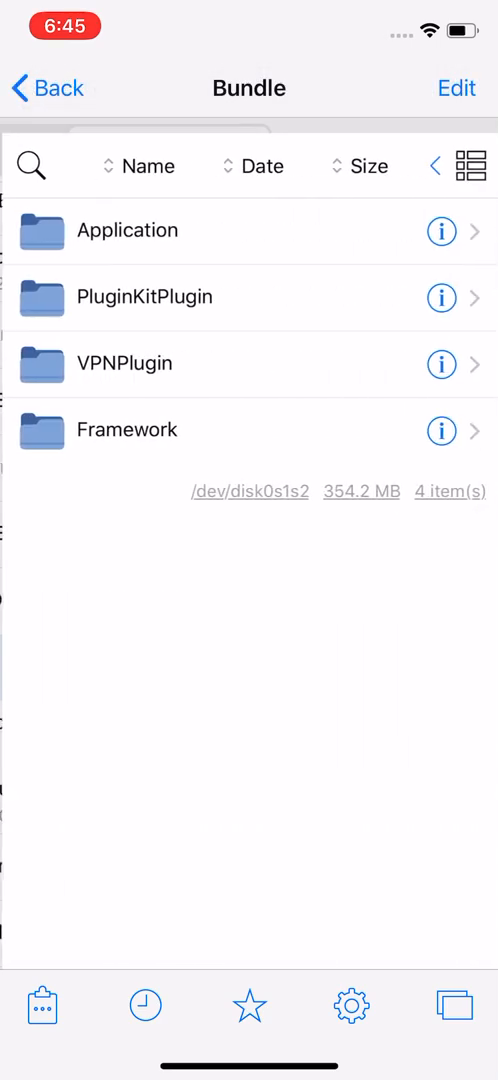
click(125, 430)
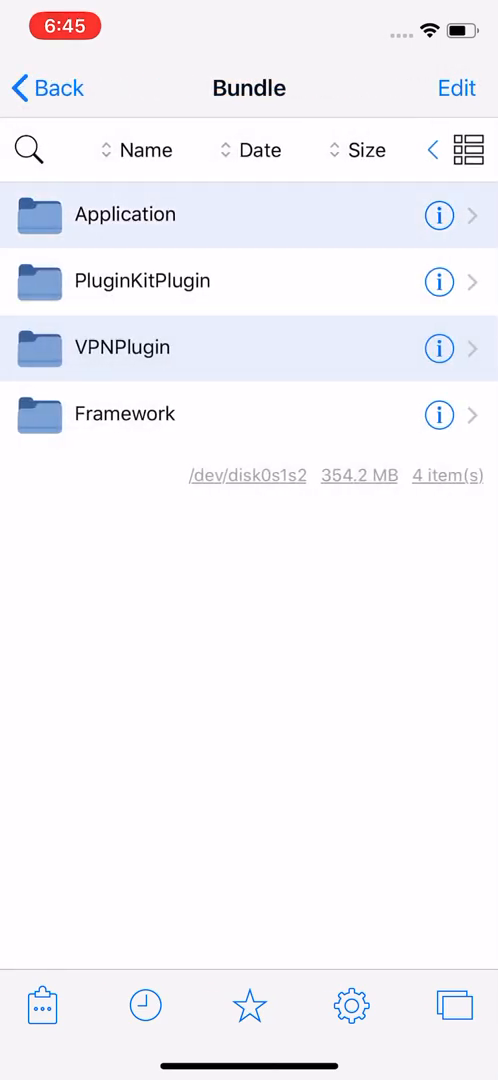
click(125, 214)
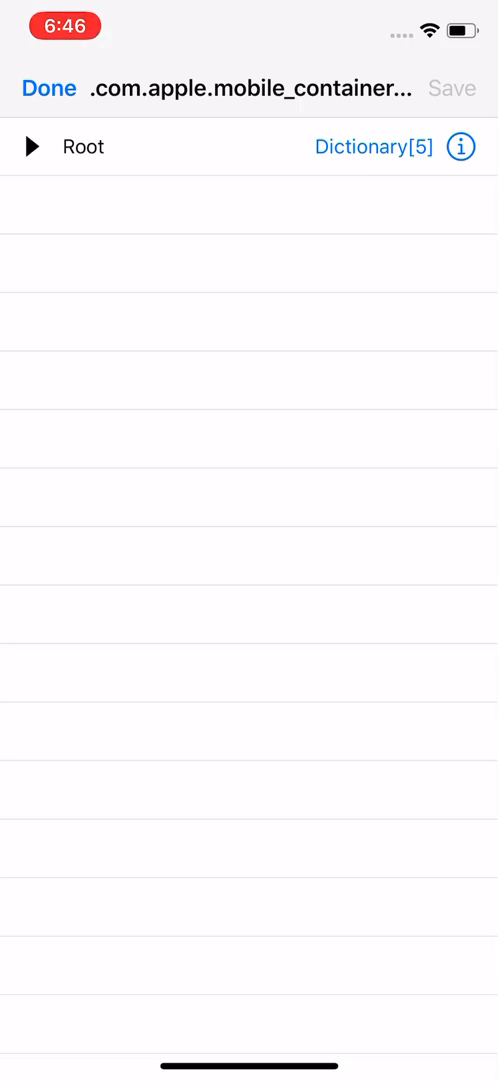
click(33, 146)
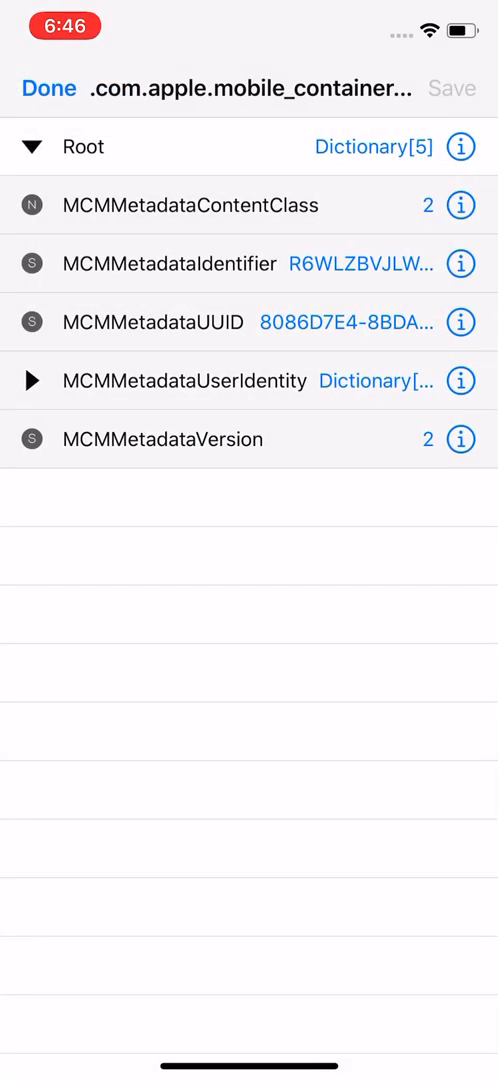
click(32, 381)
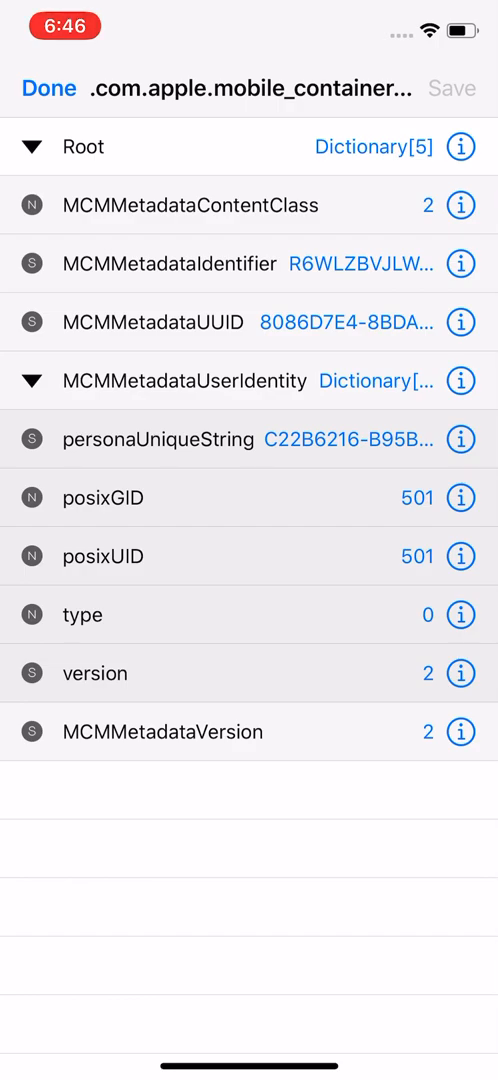
click(33, 380)
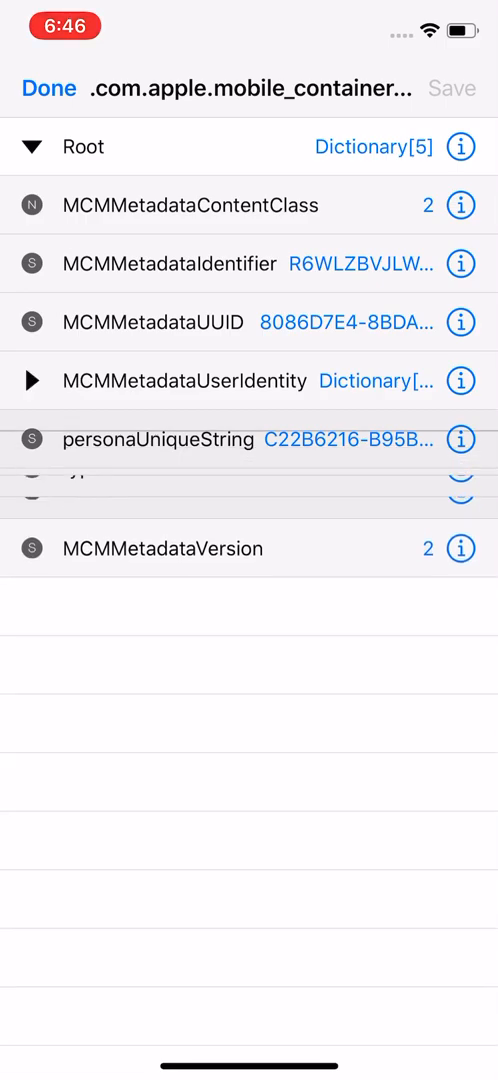
click(32, 381)
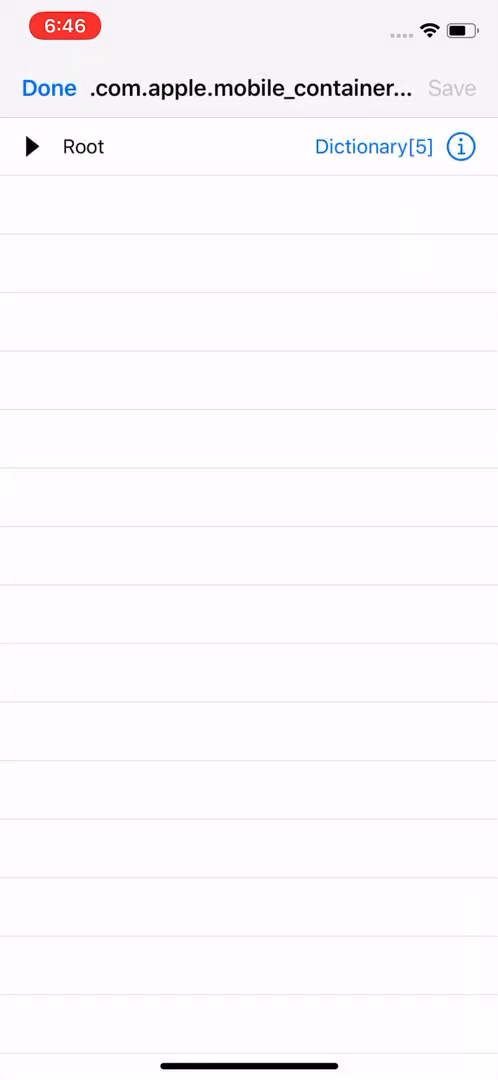
Close the metadata plist editor and open the container's empty SystemData folder.
click(31, 146)
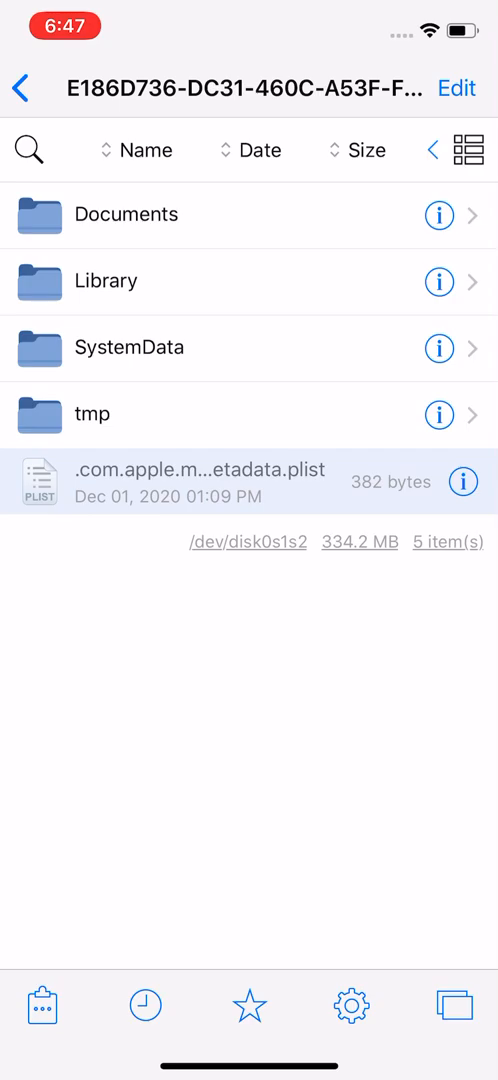
click(130, 347)
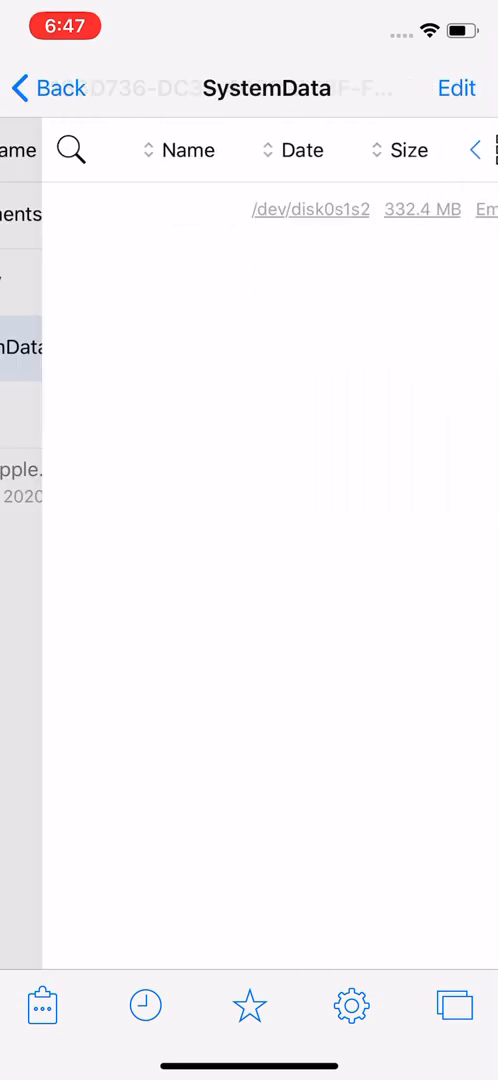